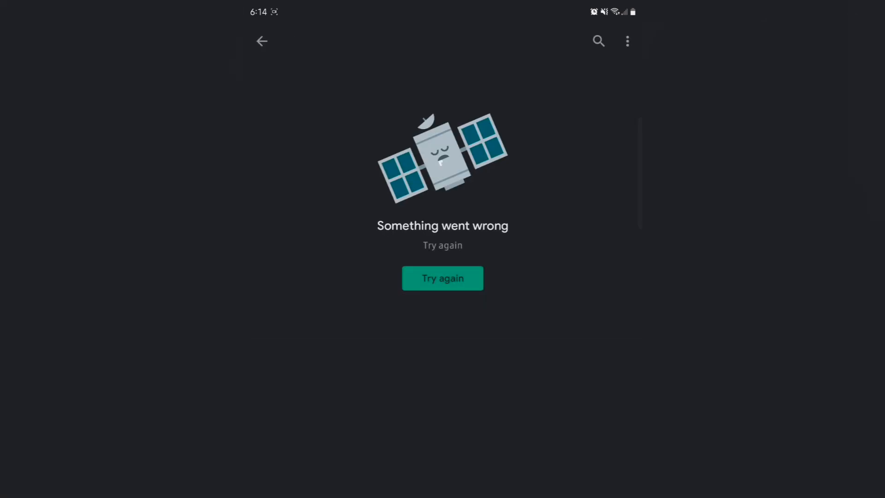
Reload the failed page, install Niagara Launcher and start a new app search
click(442, 277)
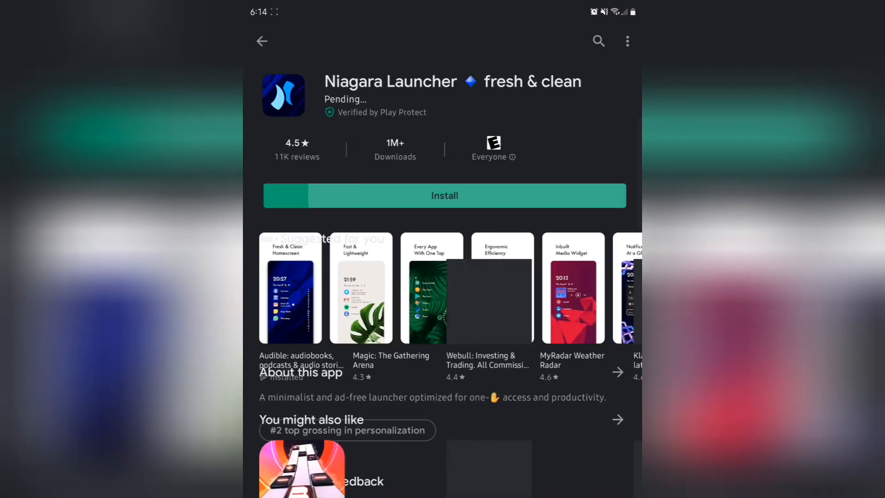
click(444, 195)
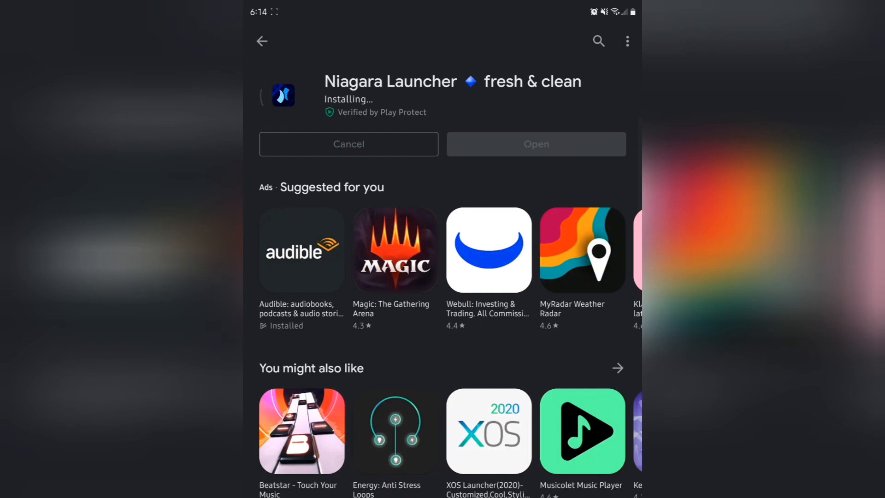
click(597, 40)
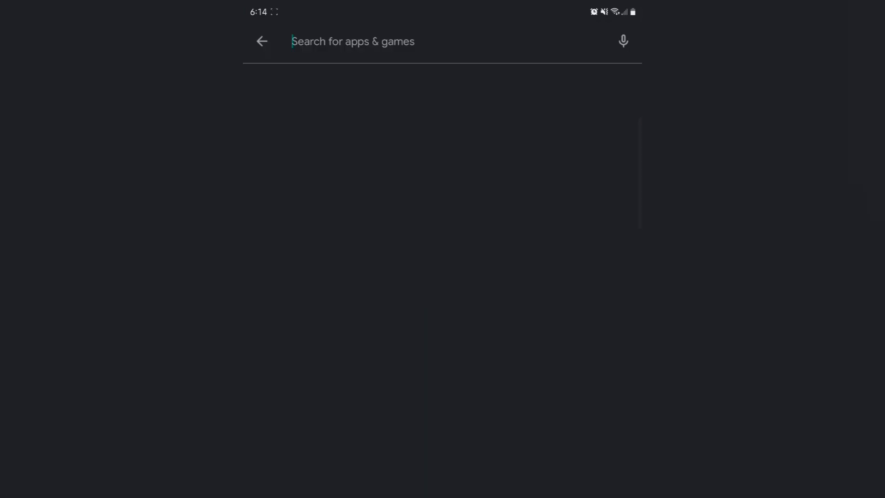
Search 'basit icon pack', queue BASIT Free Icon Pack to install and dismiss its progress summary
text(basic)
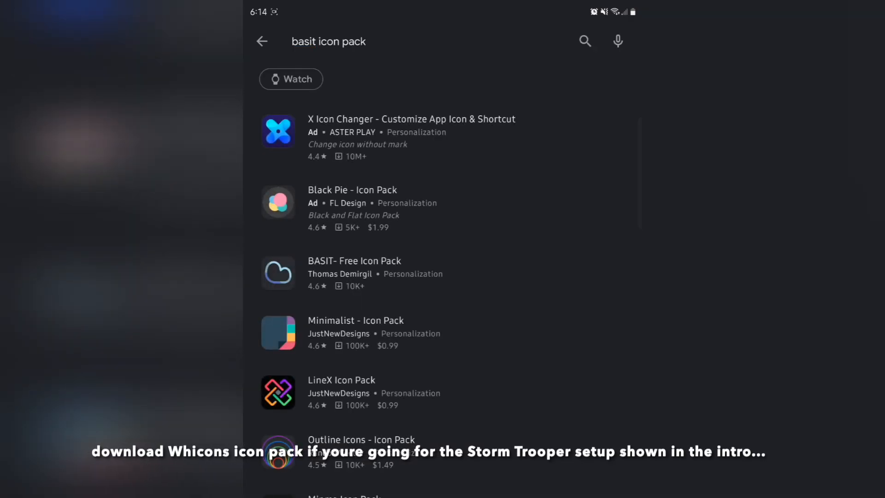
click(354, 273)
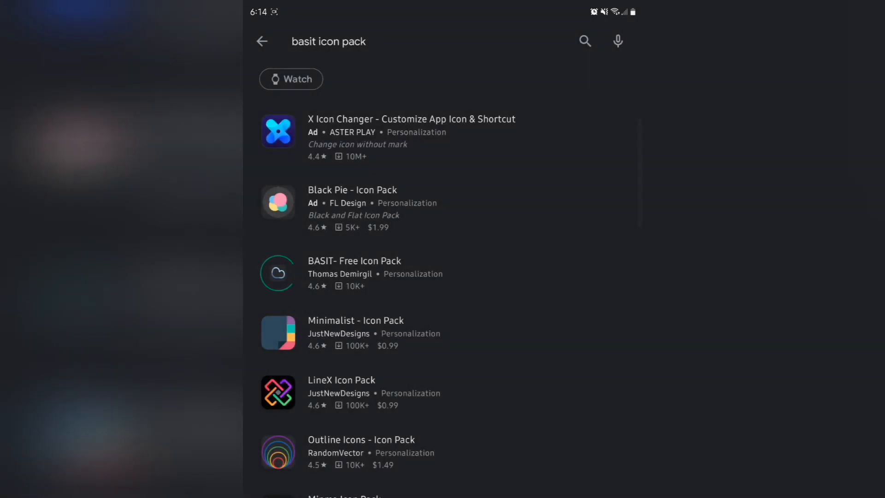
click(354, 273)
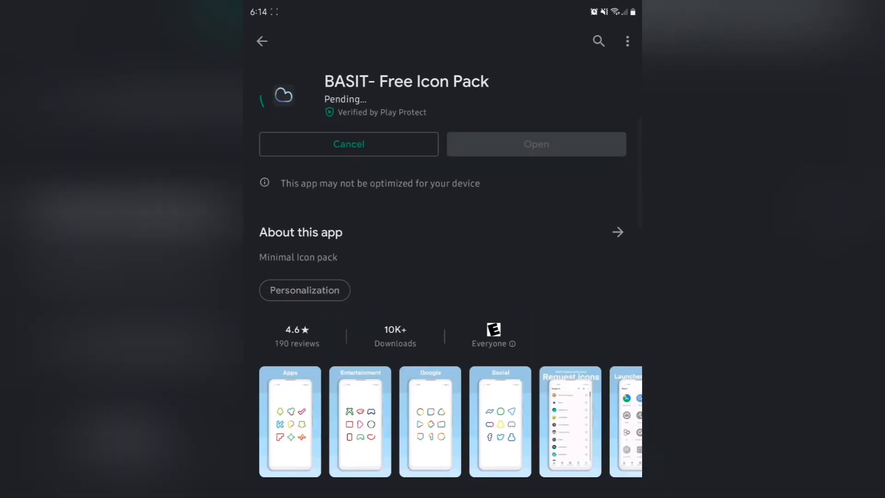
click(261, 41)
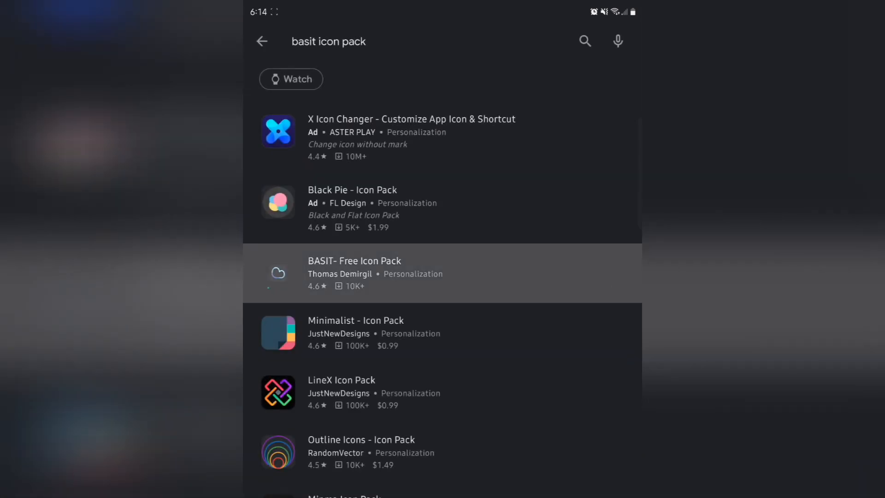
click(354, 273)
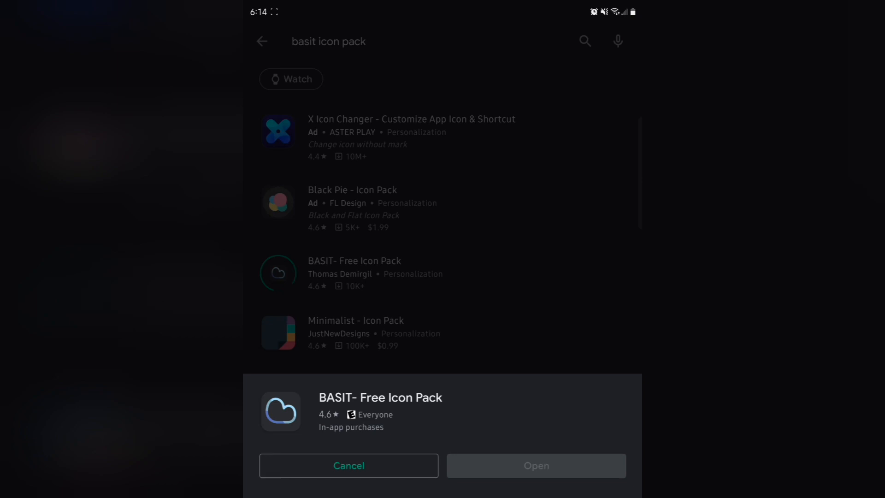
click(349, 464)
text(3d par)
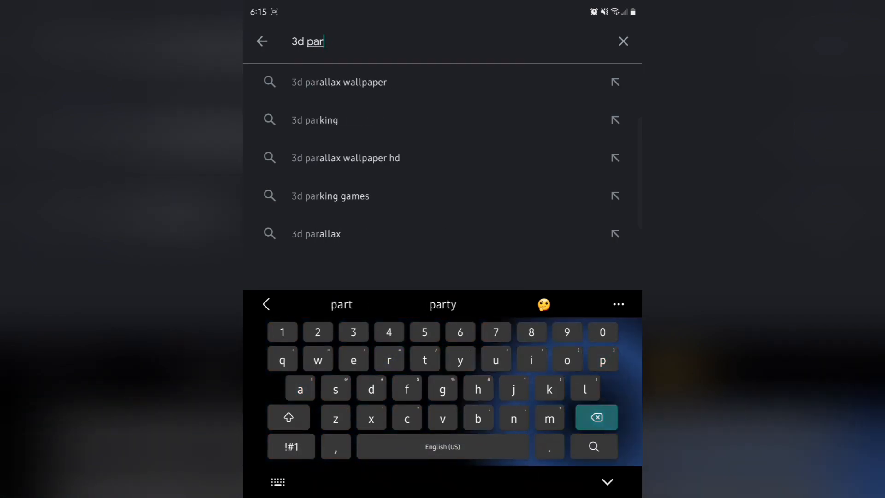
Search '3d parallax wallpaper vinwap' and browse the results for Vinwap's app
click(338, 82)
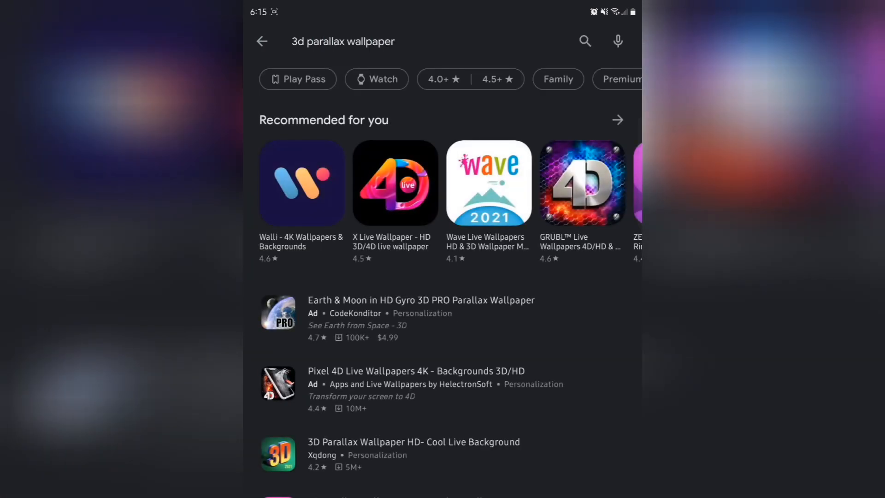
scroll(down, 3)
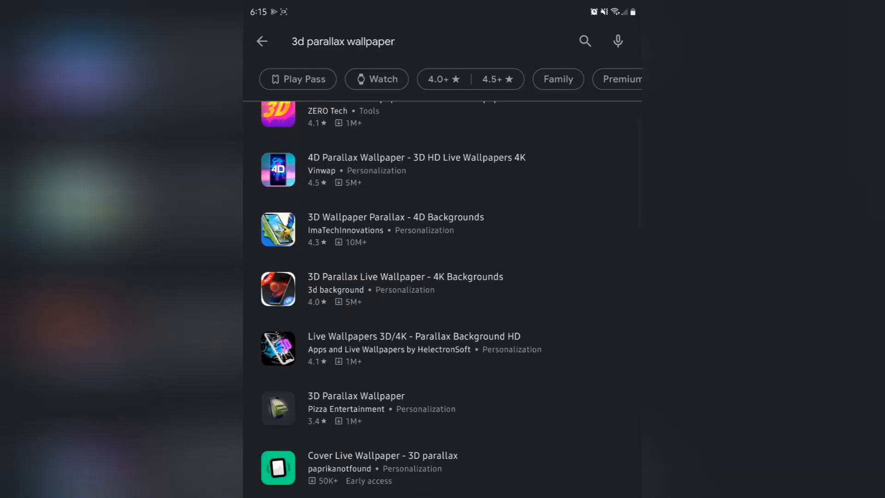
scroll(down, 3)
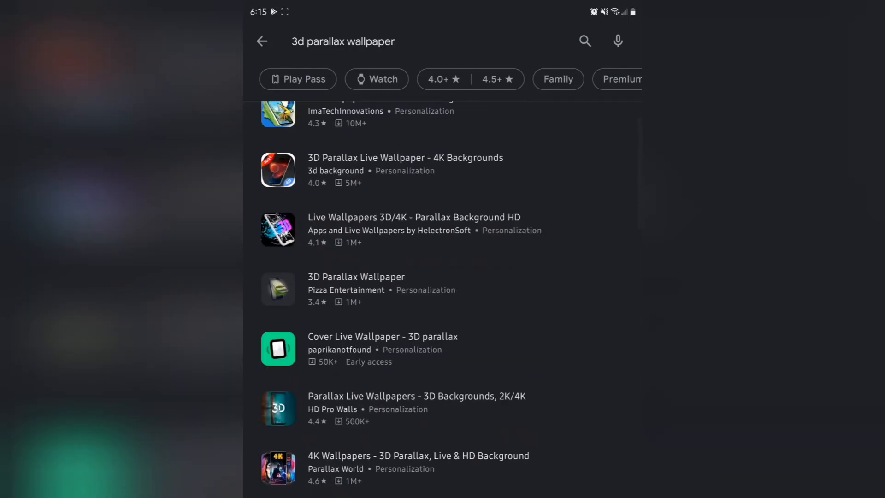
click(343, 41)
text( vinwap)
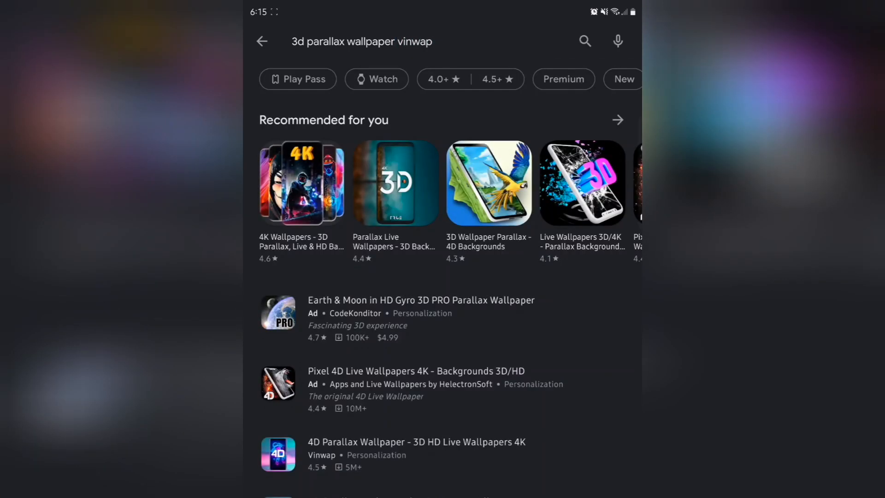
scroll(down, 3)
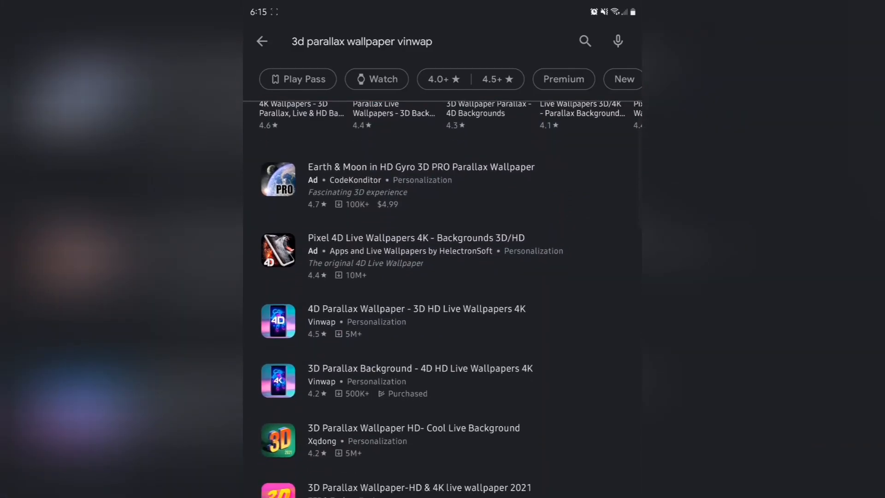
scroll(down, 3)
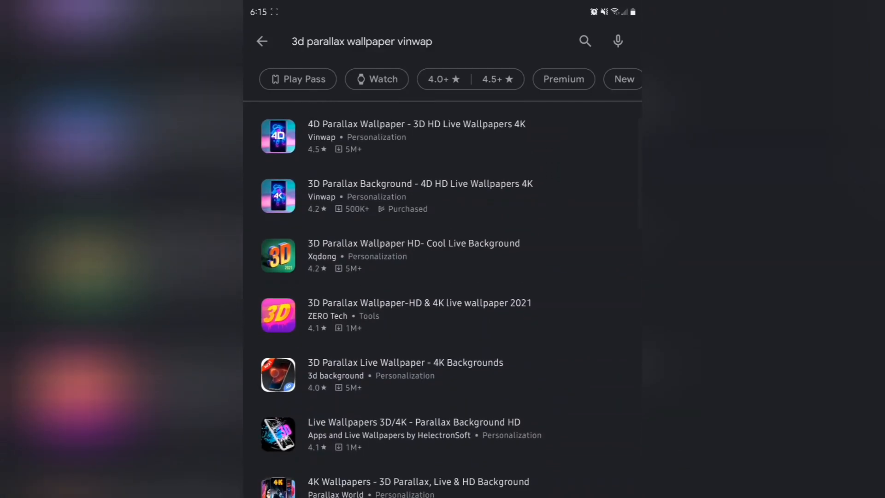
Install 3D Parallax Background by Vinwap from its app page
click(420, 195)
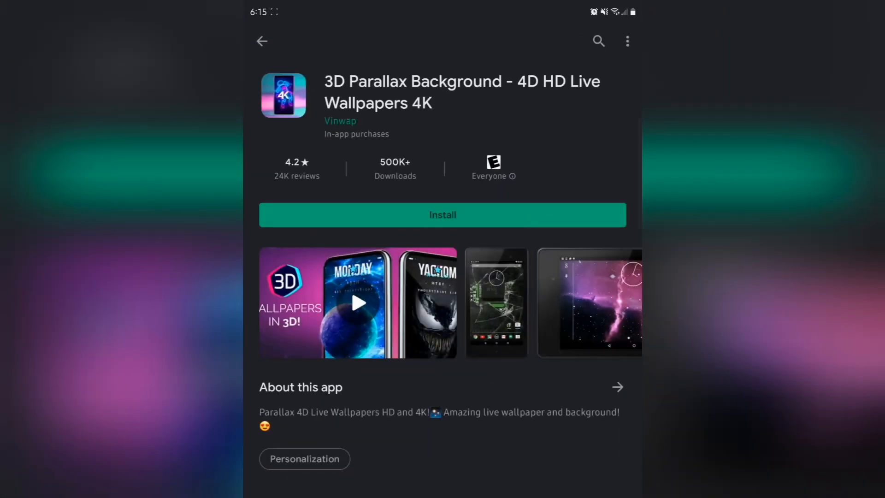
click(442, 215)
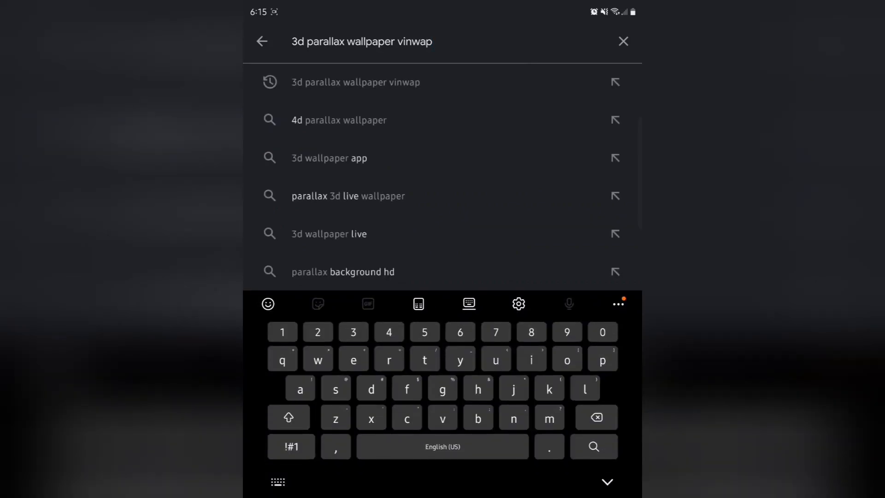
Search 'niagara launcher' again and launch the installed Niagara Launcher as the home screen
click(623, 41)
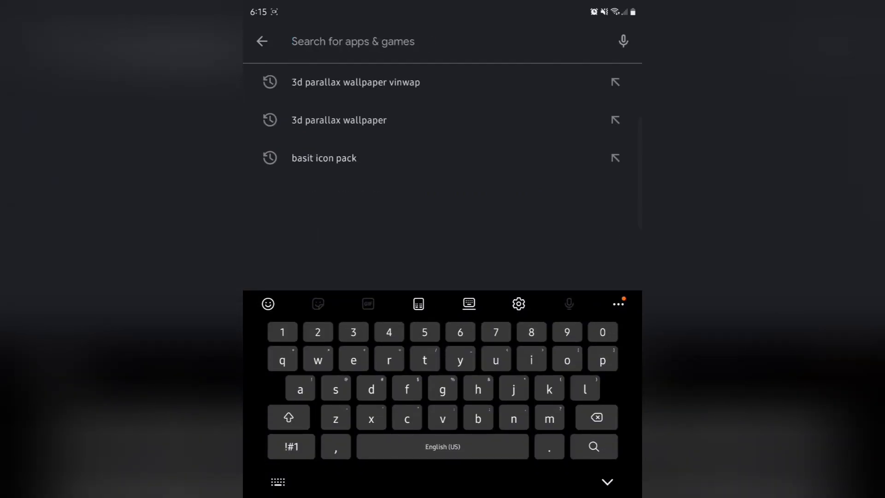
text(nia)
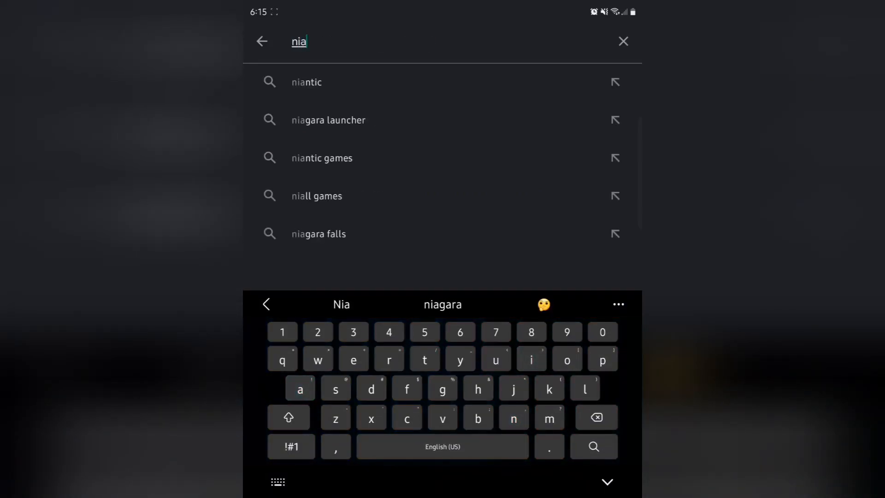
click(328, 120)
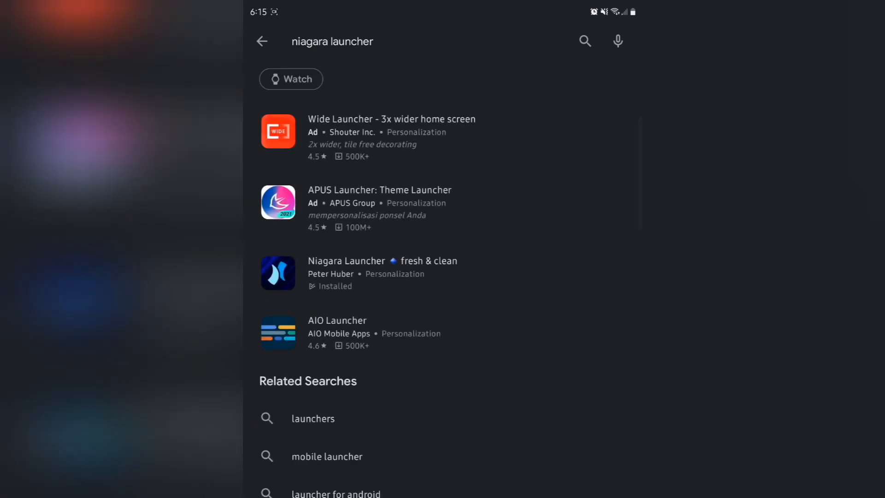
click(347, 261)
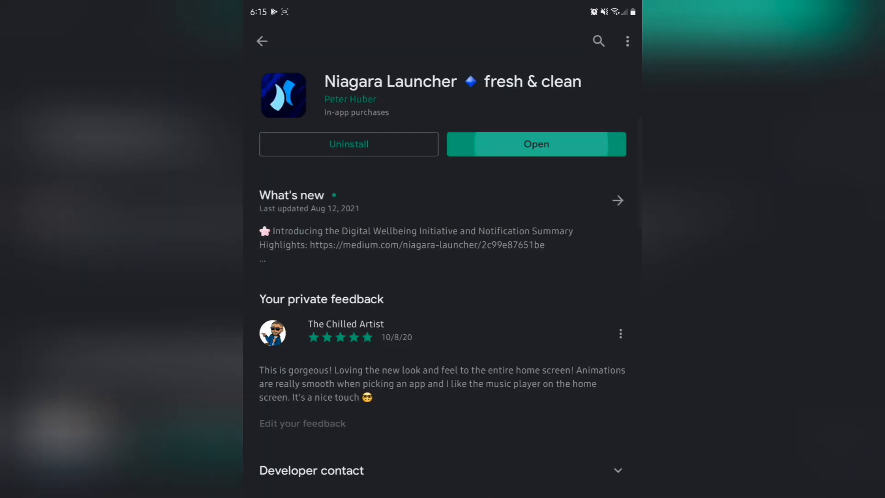
click(535, 144)
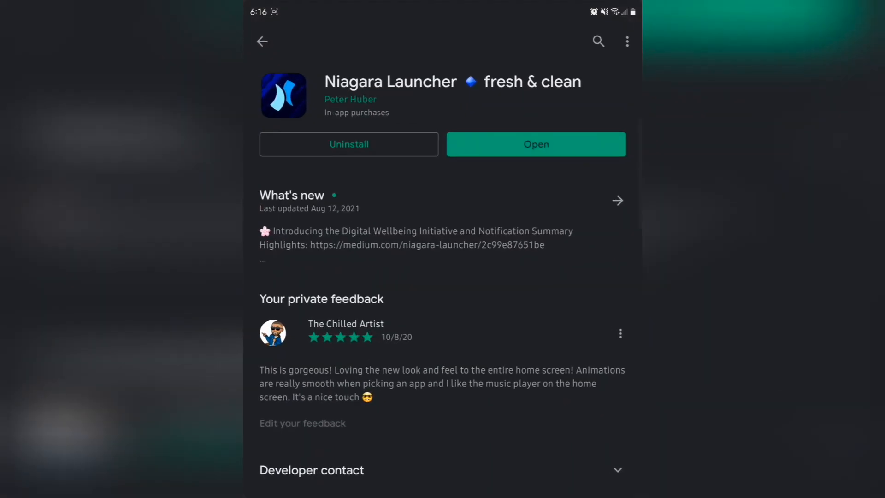
click(535, 143)
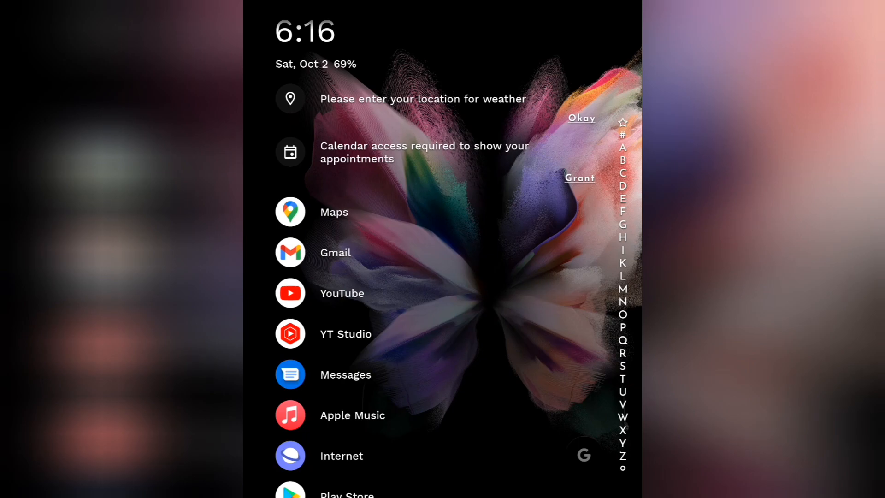
Allow location while using the app for weather and grant calendar access for events
click(422, 98)
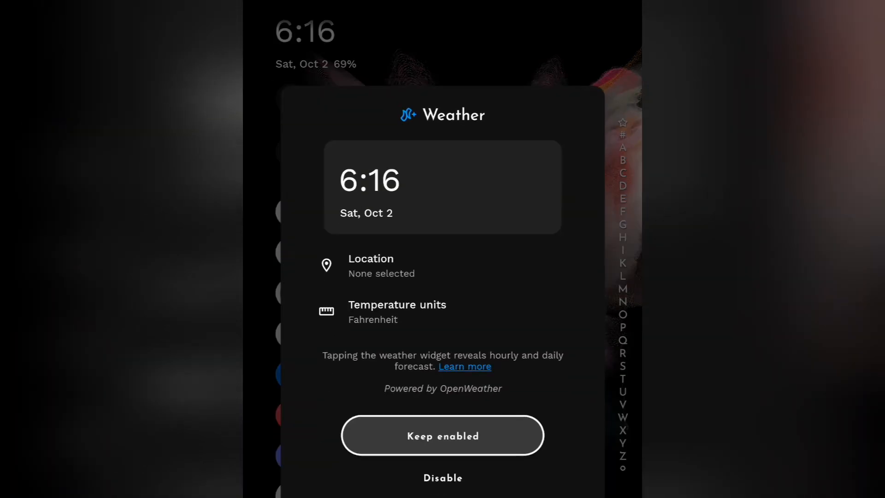
click(443, 434)
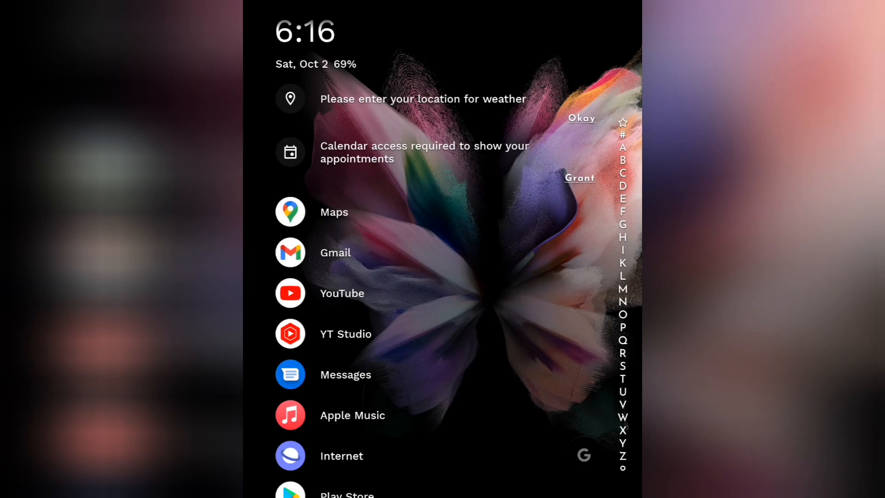
click(423, 98)
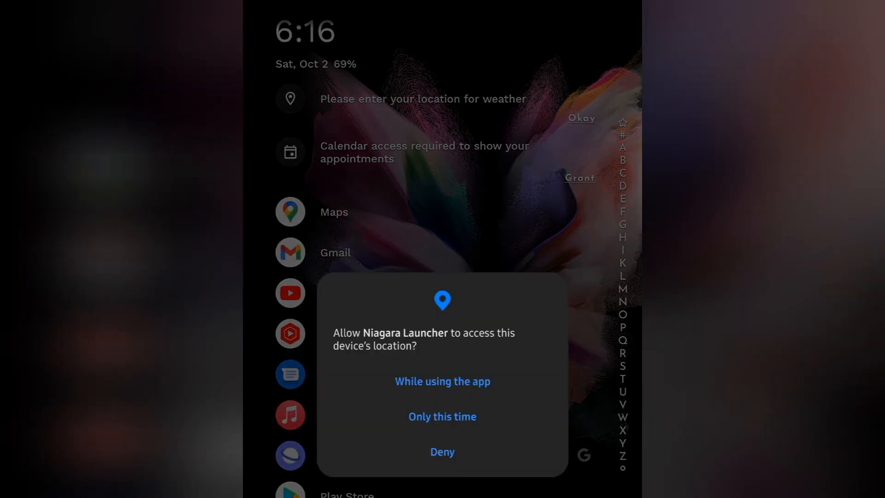
click(441, 381)
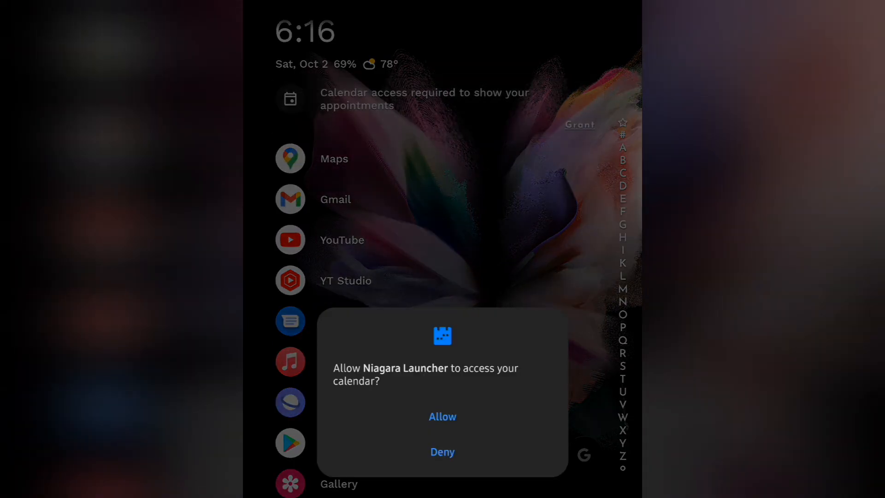
click(442, 417)
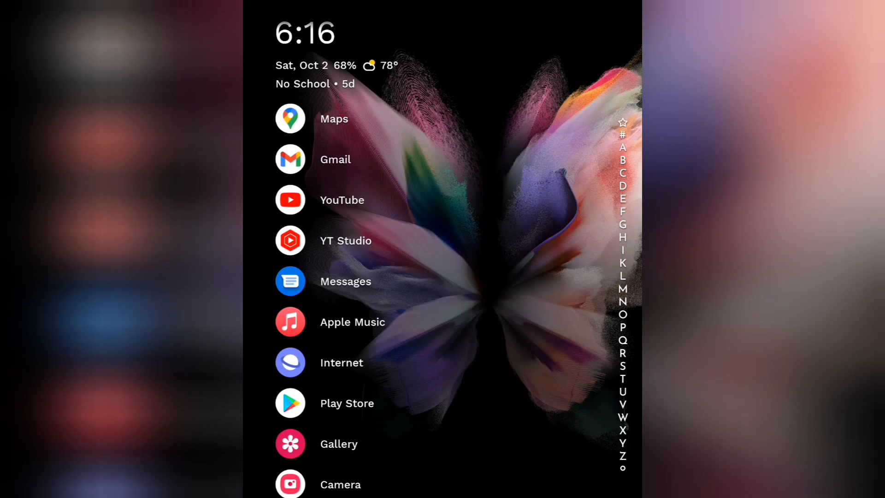
Jump to Z, reach the bottom of the app list and enter Niagara settings
click(338, 74)
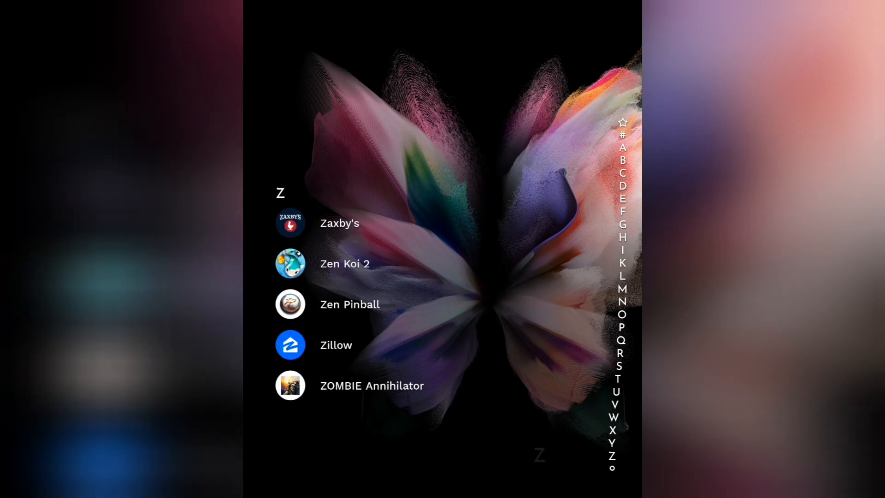
scroll(down, 3)
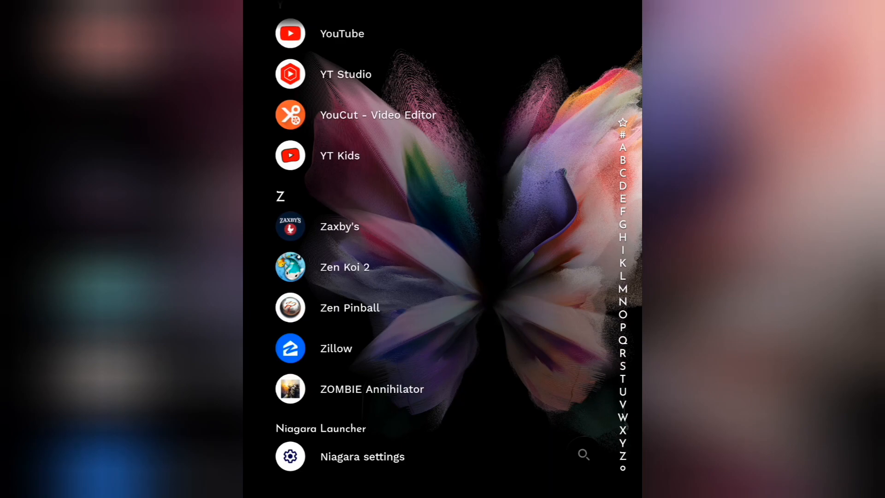
click(361, 456)
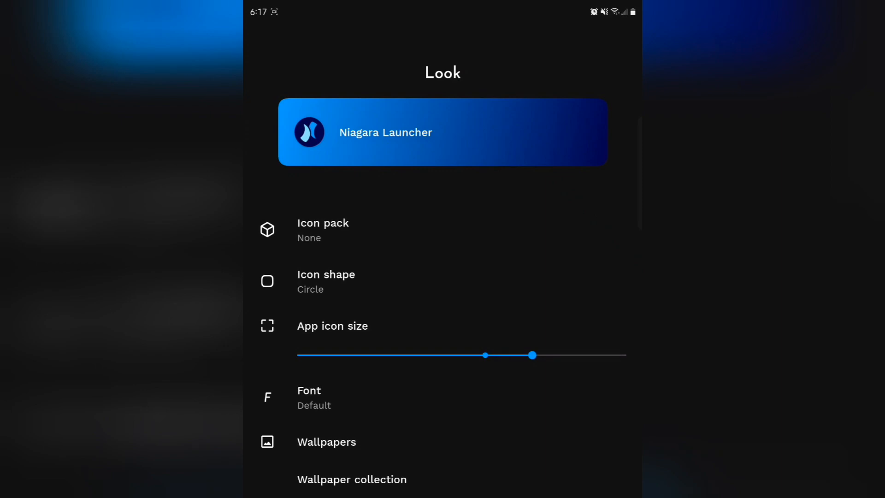
From the Icon pack option, go to the Play Store to get more icon packs
click(323, 229)
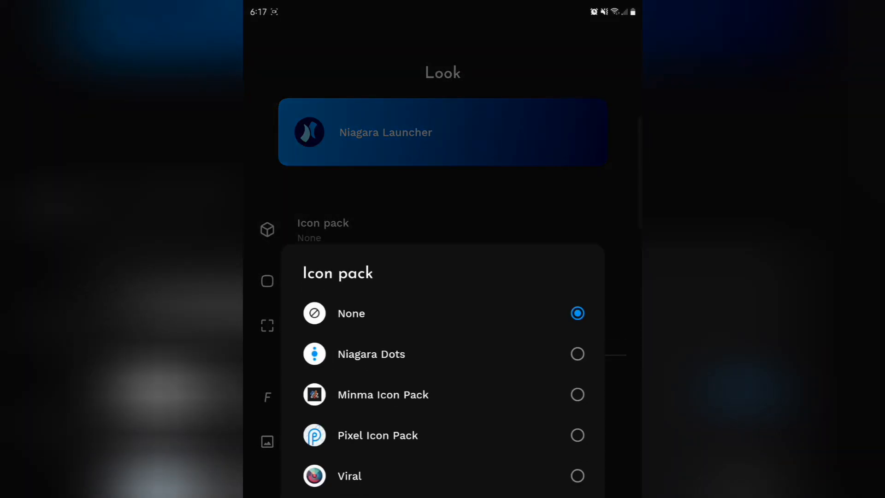
scroll(up, 3)
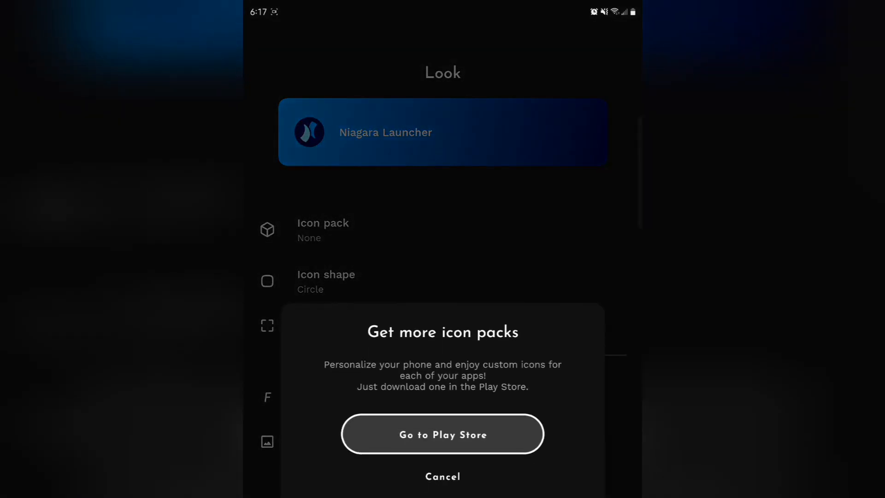
click(443, 434)
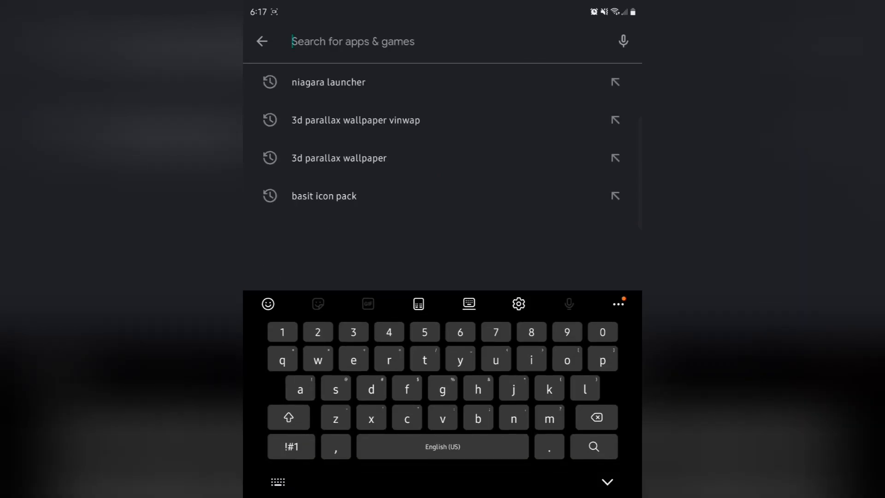
Reuse the 'basit icon pack' search and install BASIT- Free Icon Pack
click(323, 196)
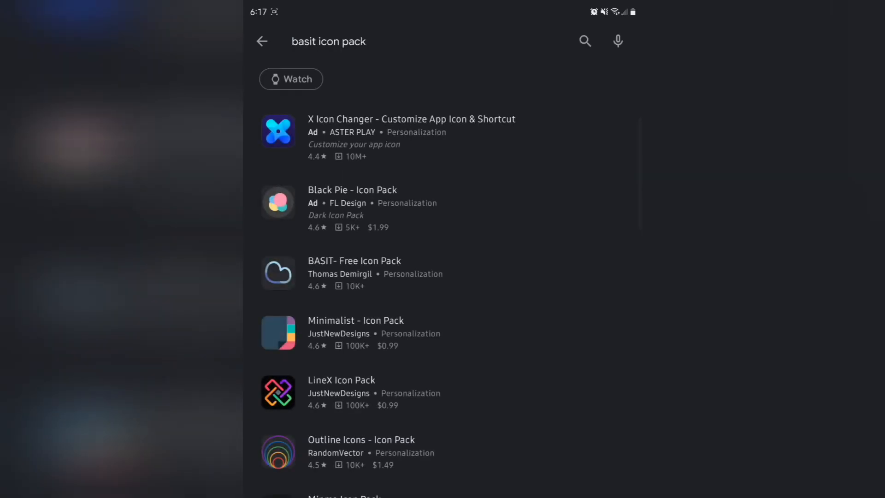
click(354, 273)
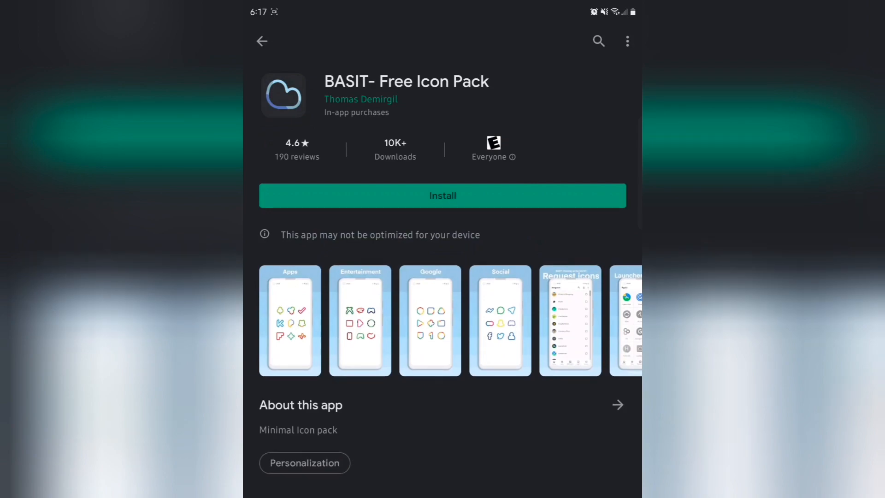
click(443, 195)
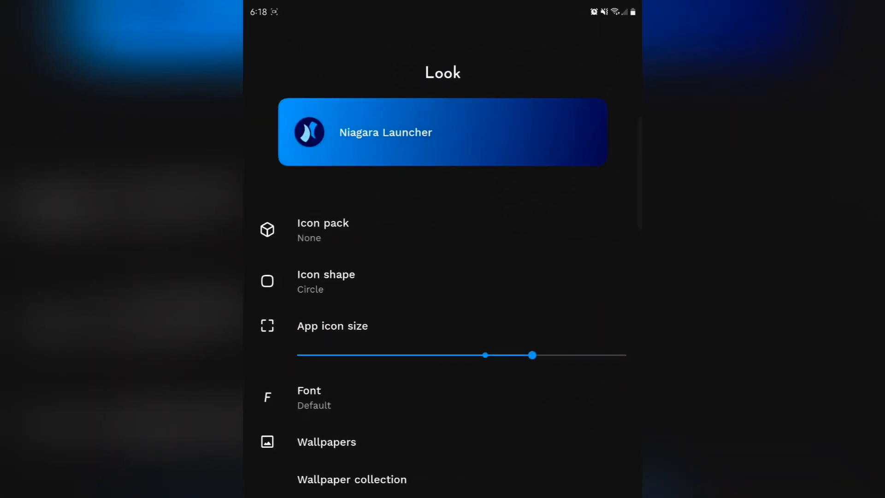
Try a smaller app icon size, restore it, and set icon shape to Rounded square
drag(531, 354, 439, 355)
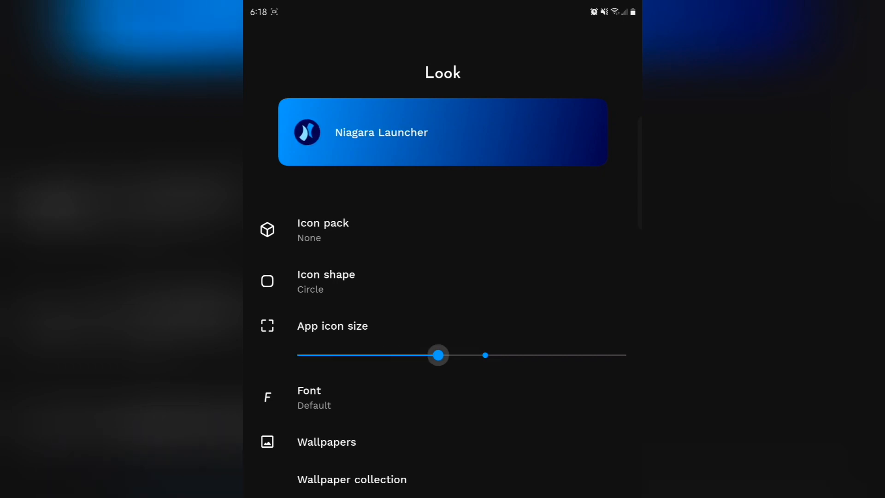
drag(437, 355, 531, 355)
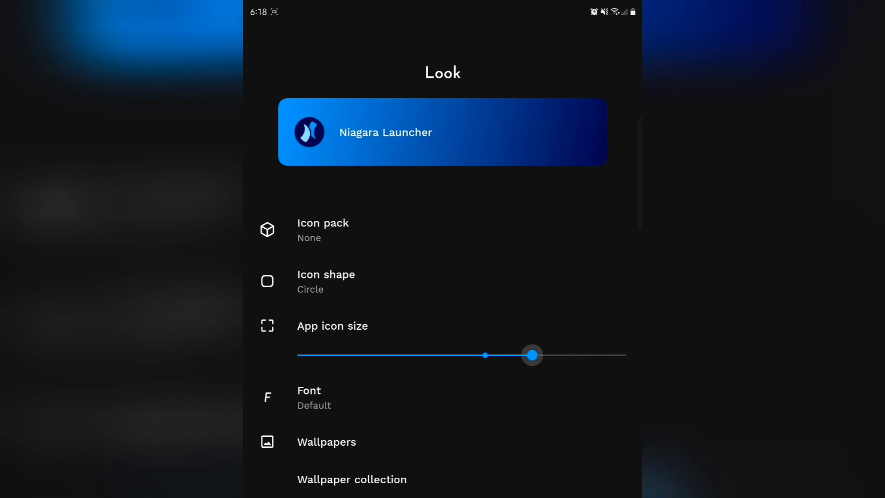
drag(531, 355, 532, 355)
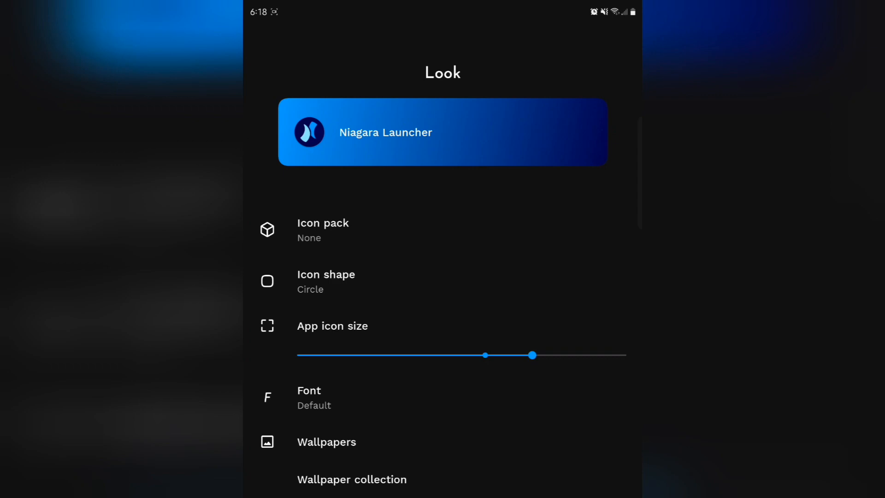
click(326, 280)
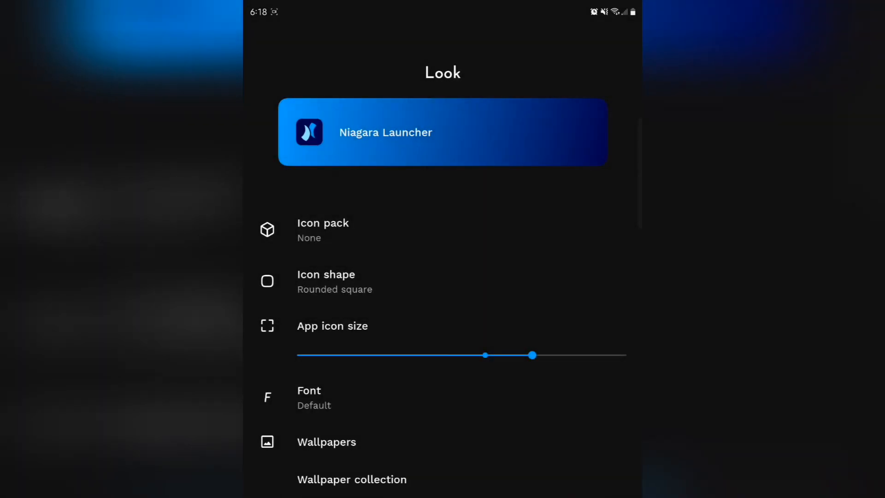
Apply the Niagara Neo font from the Font options
click(309, 396)
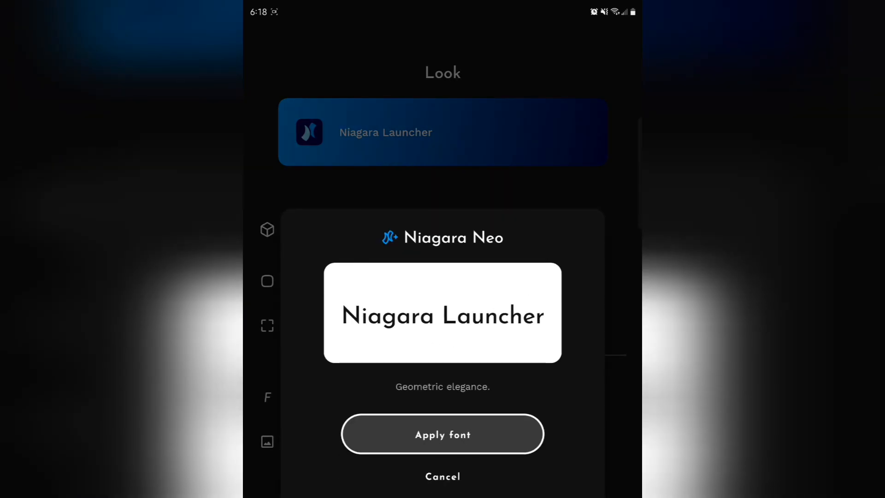
click(442, 433)
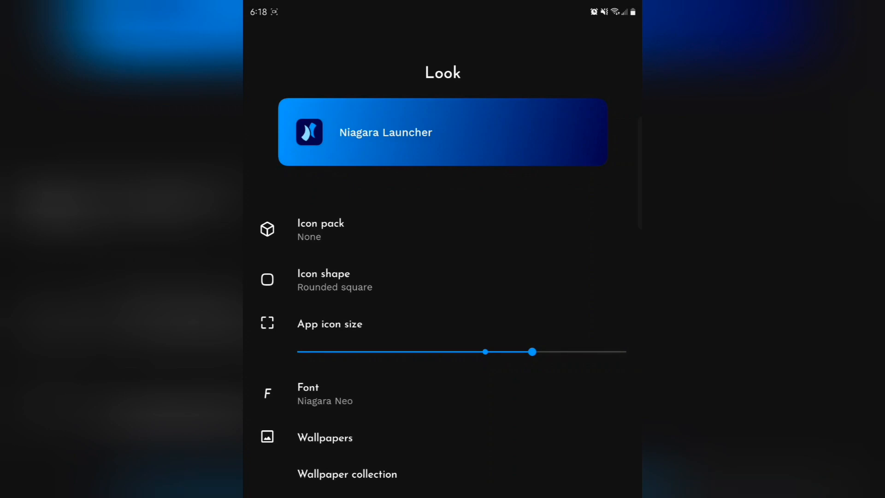
click(320, 229)
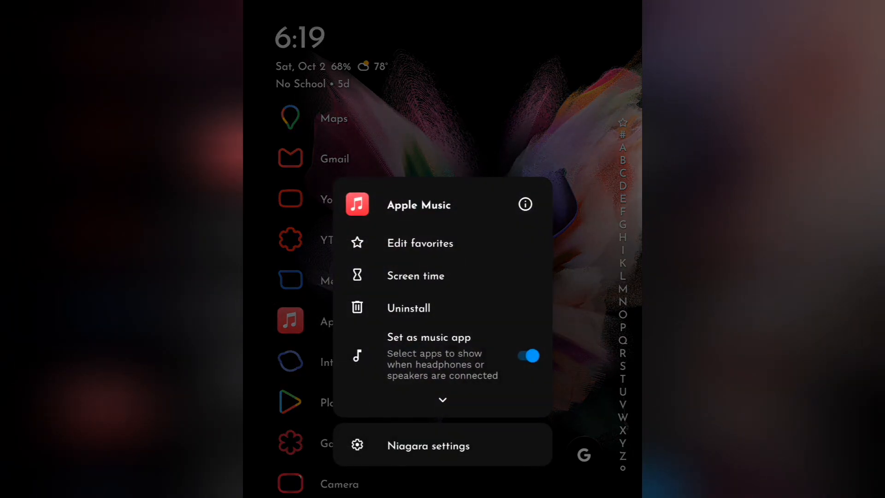
Remove Apple Music from the favorites and confirm, then show the full alphabetical app list
click(421, 243)
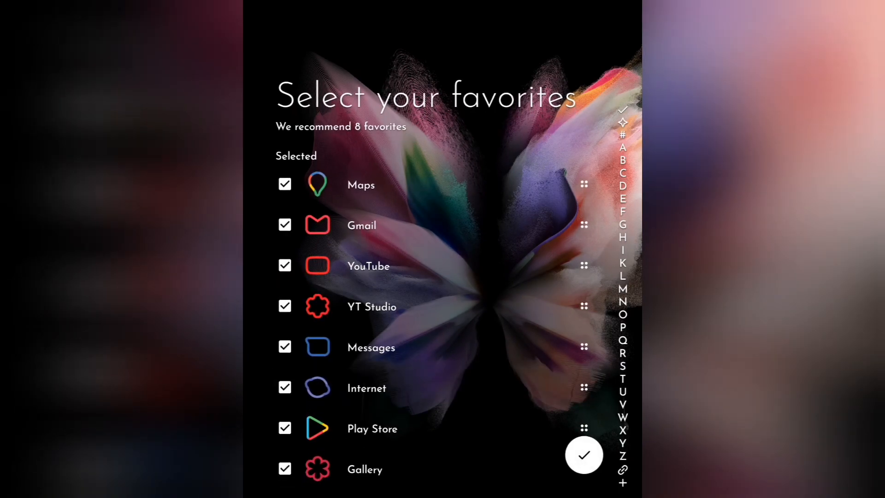
click(583, 455)
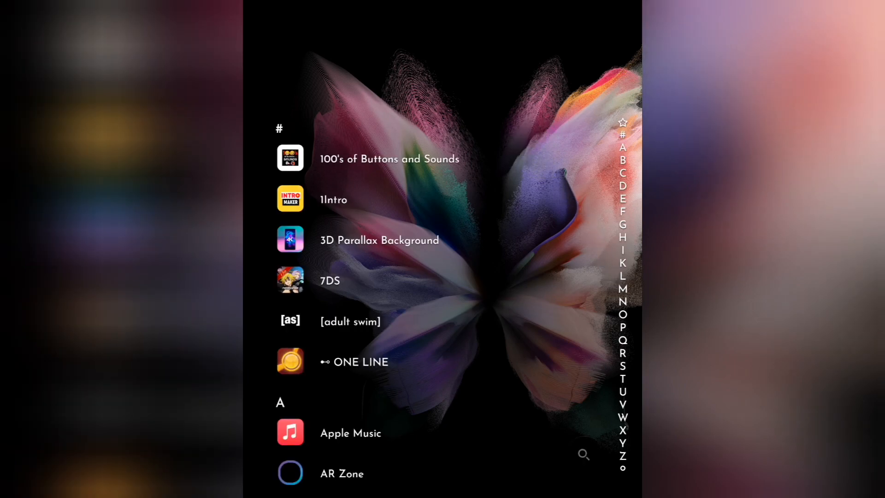
Launch 3D Parallax Background from the drawer and accept its Terms of Service
click(379, 239)
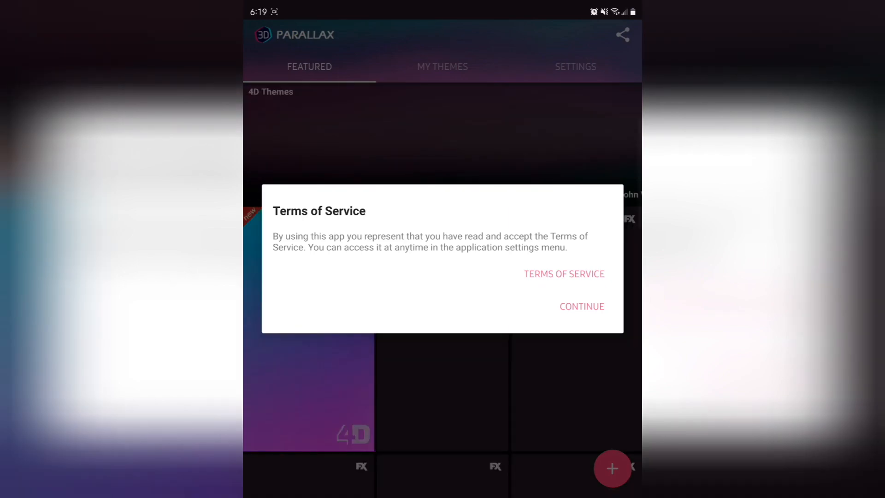
click(582, 306)
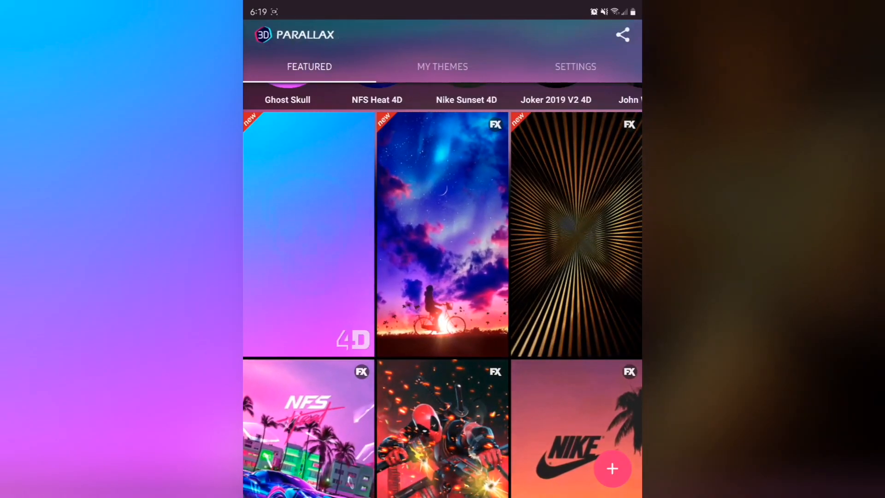
Browse down through the Featured 4D and FX wallpapers until a download prompts for storage permission
scroll(down, 3)
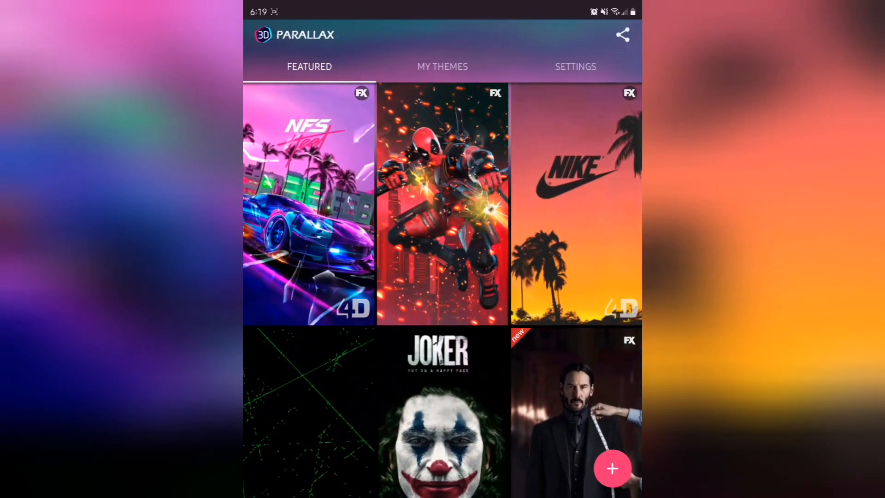
scroll(down, 3)
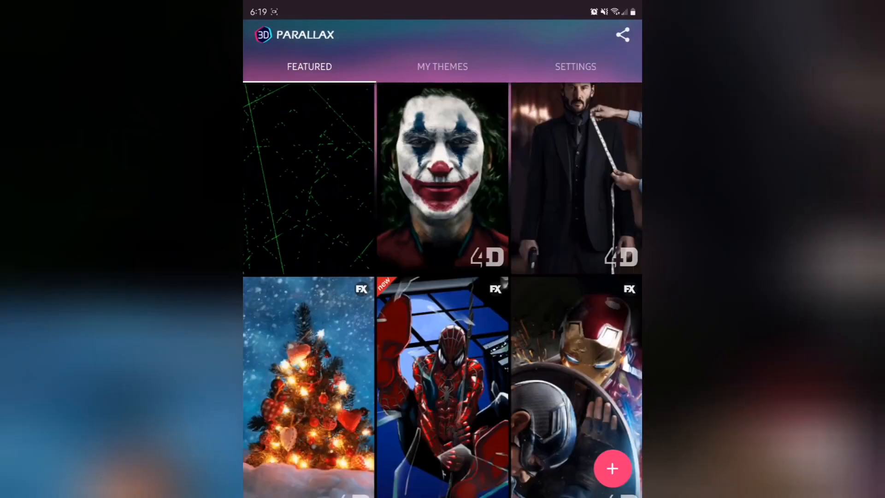
scroll(down, 3)
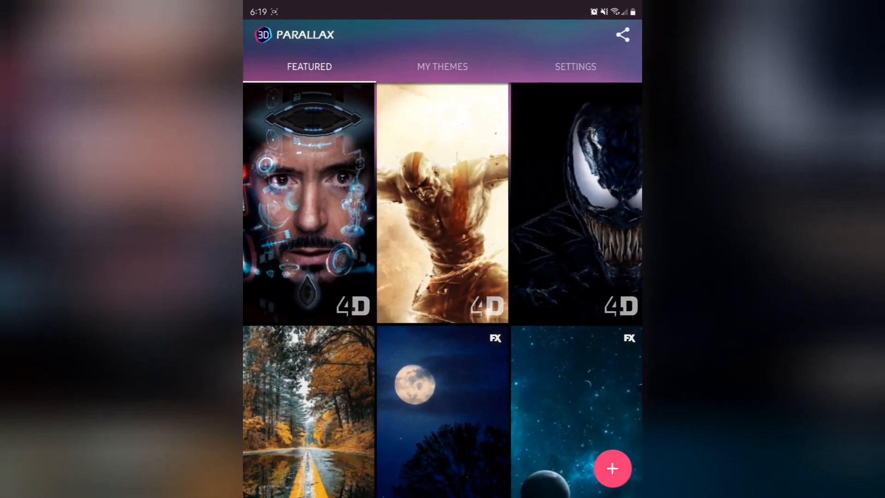
scroll(down, 3)
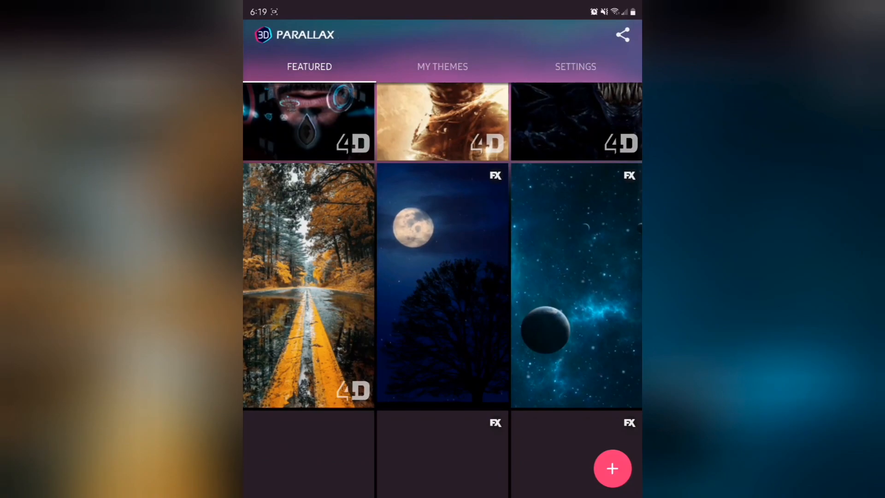
scroll(down, 3)
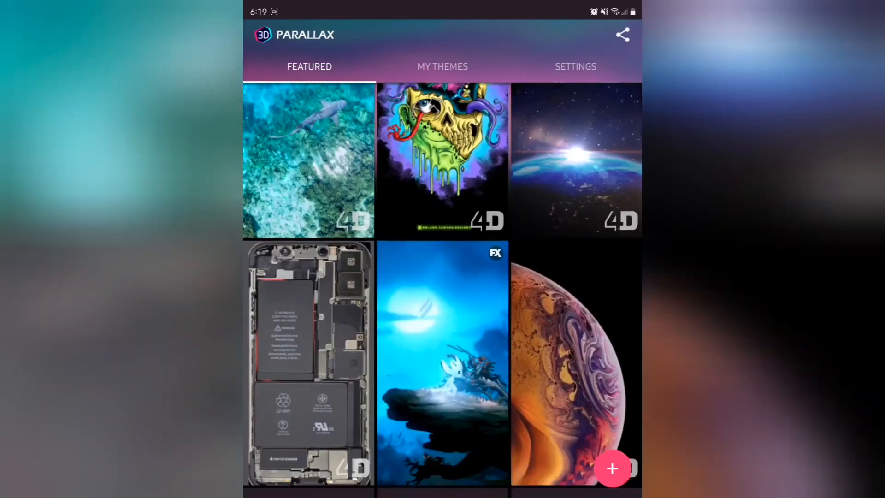
scroll(down, 3)
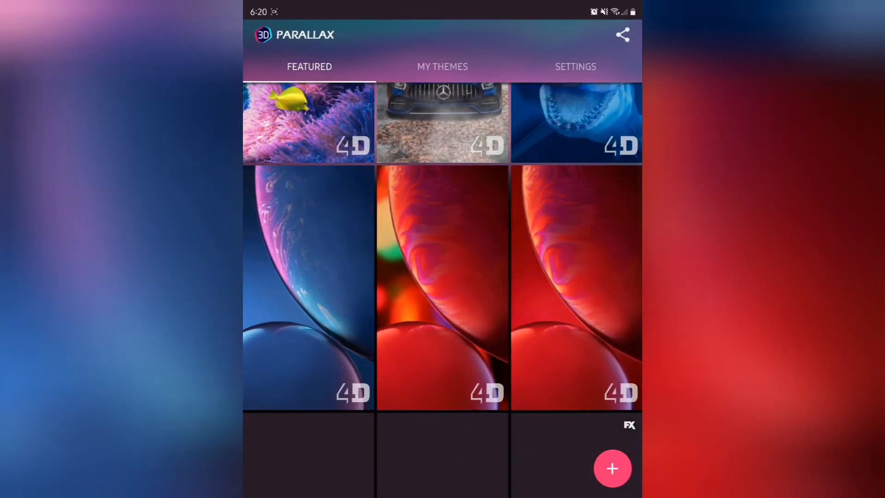
scroll(down, 3)
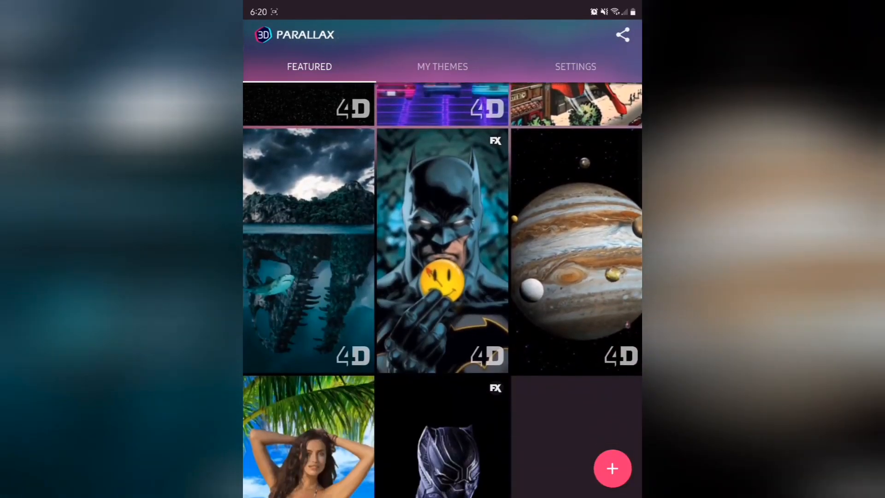
scroll(down, 3)
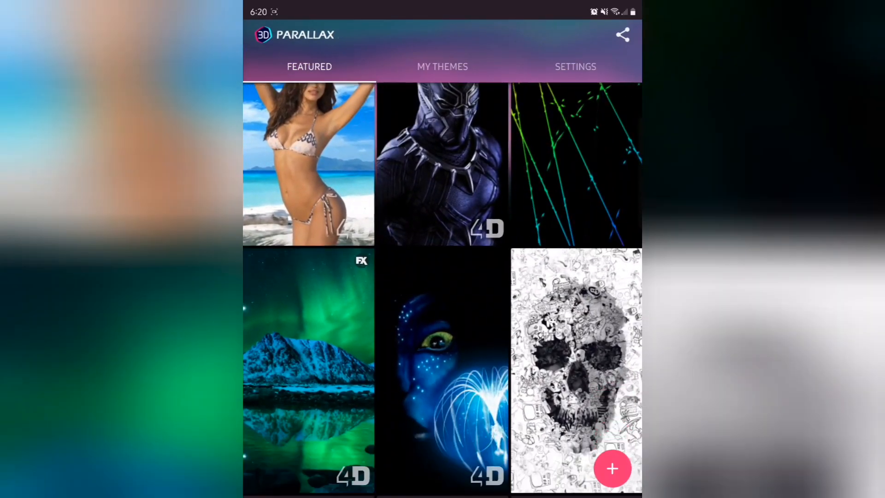
scroll(down, 3)
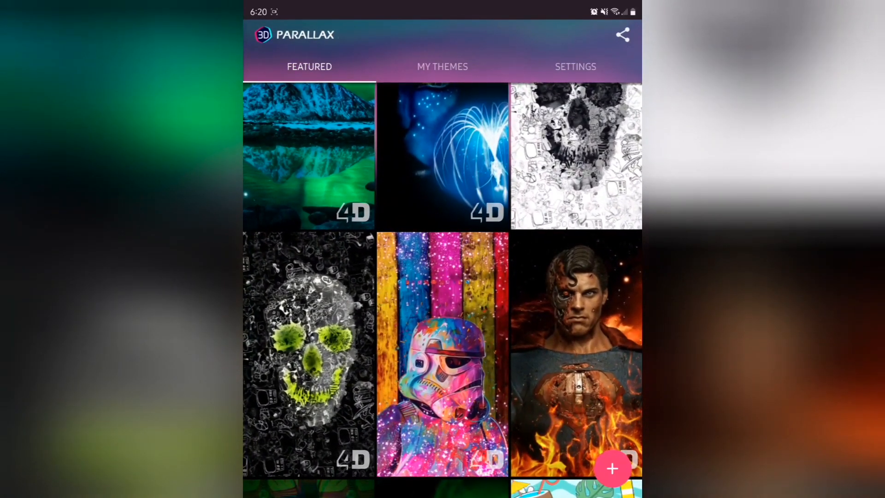
scroll(down, 3)
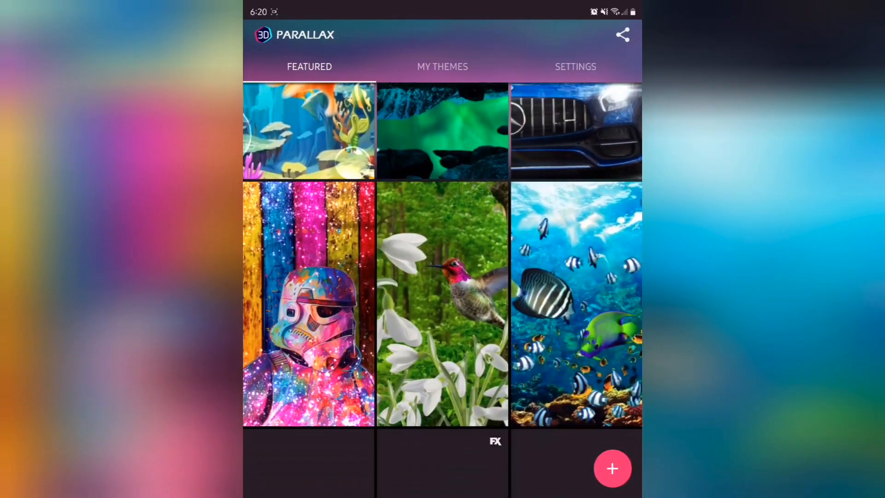
scroll(down, 3)
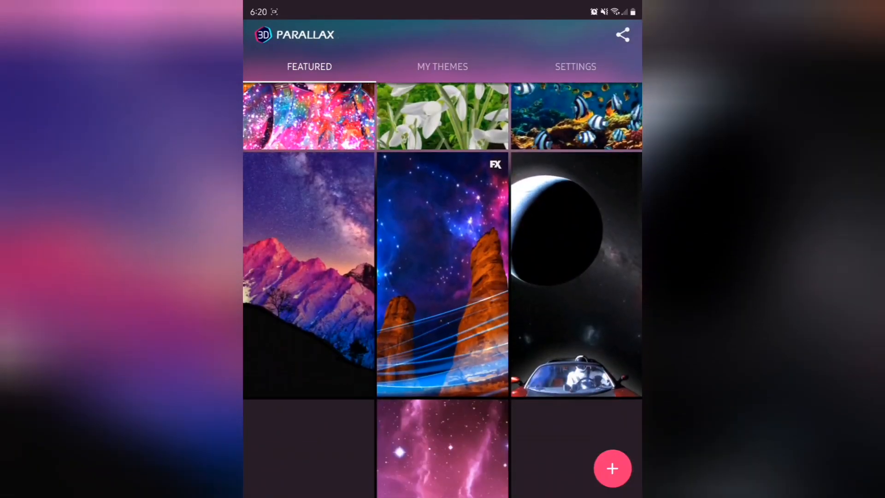
scroll(down, 3)
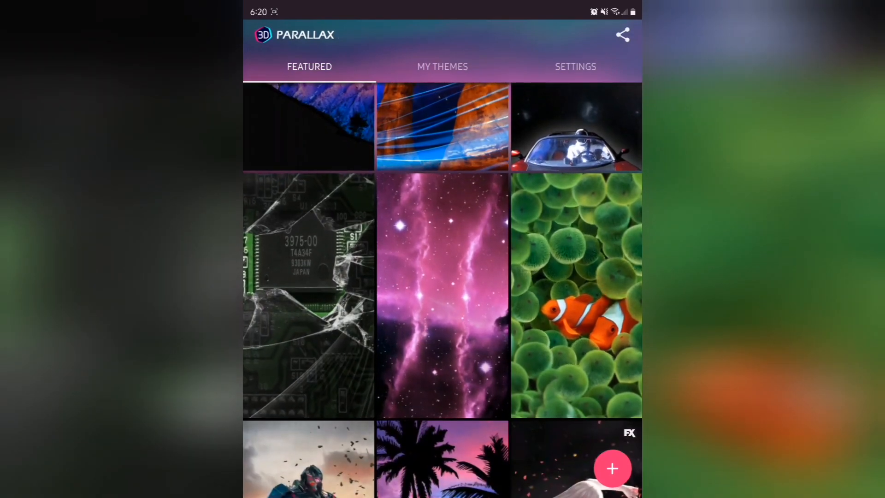
scroll(down, 3)
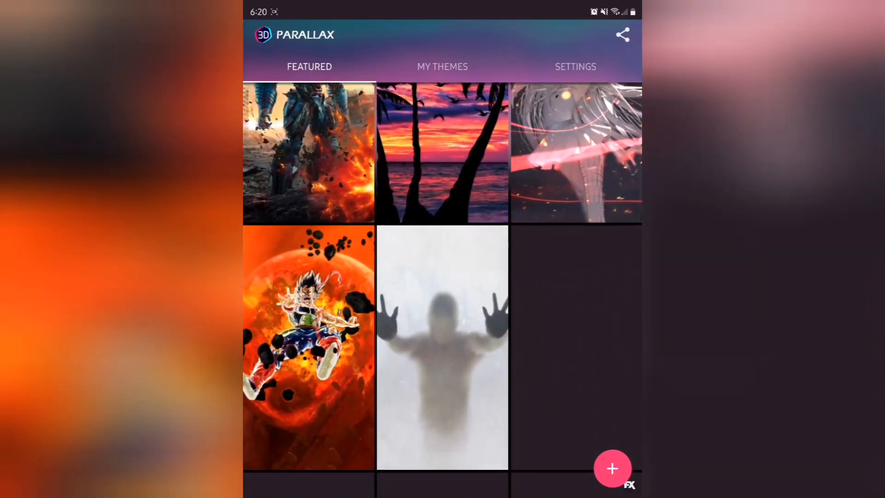
scroll(down, 3)
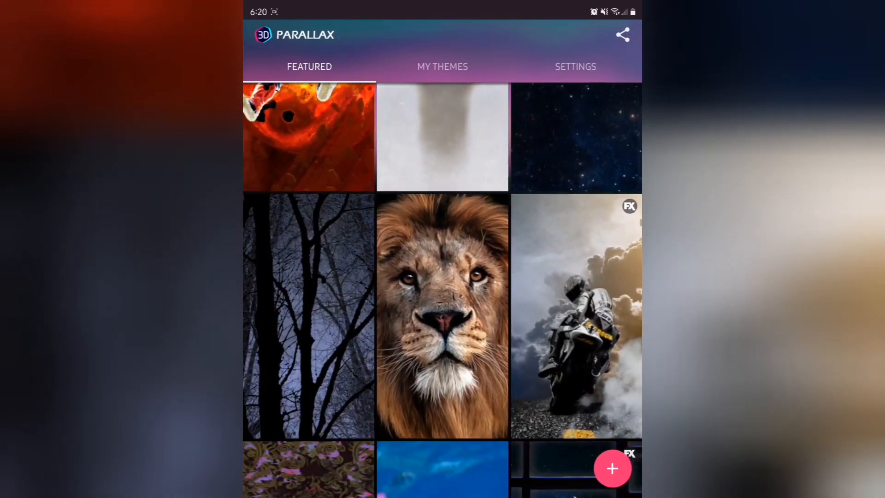
scroll(down, 3)
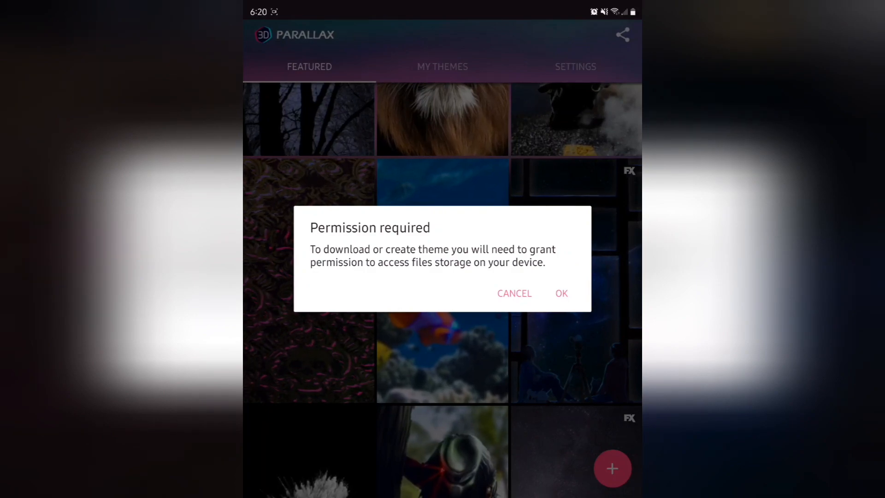
Grant file storage access and open the downloaded Koi Fish Ocean clownfish theme preview
click(560, 293)
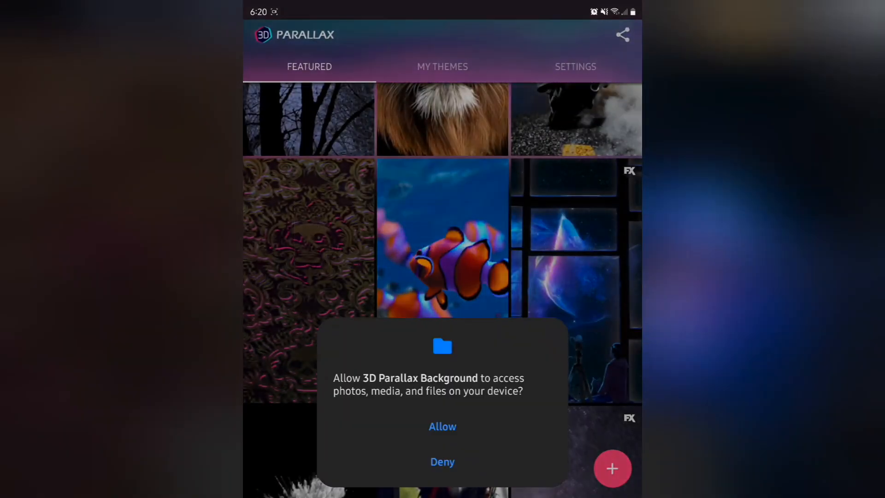
click(442, 426)
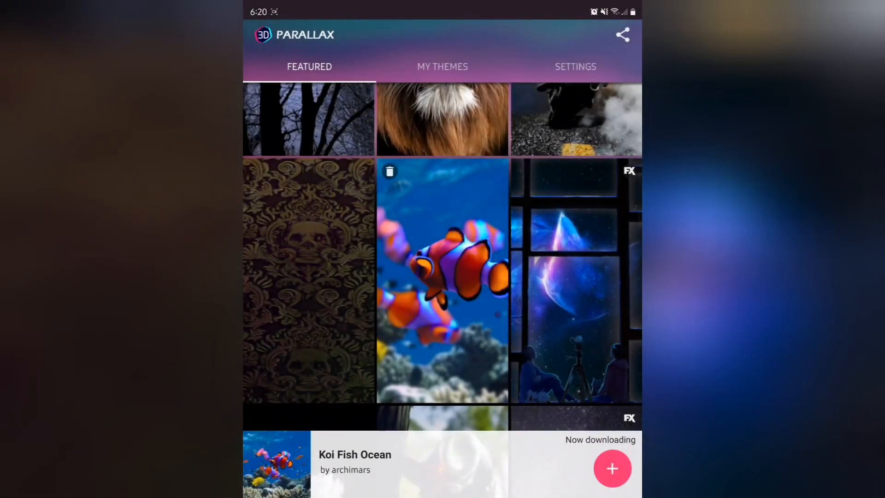
click(442, 279)
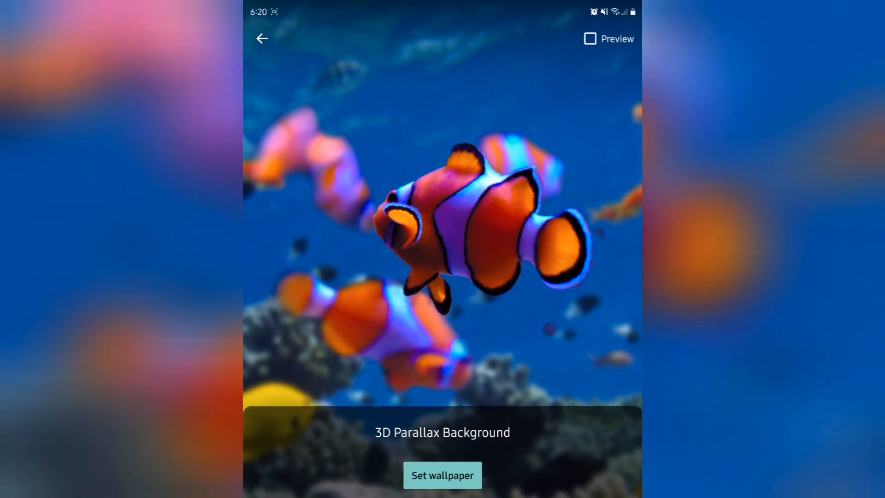
Set the Koi Fish Ocean clownfish scene as wallpaper for both home and lock screens
click(442, 474)
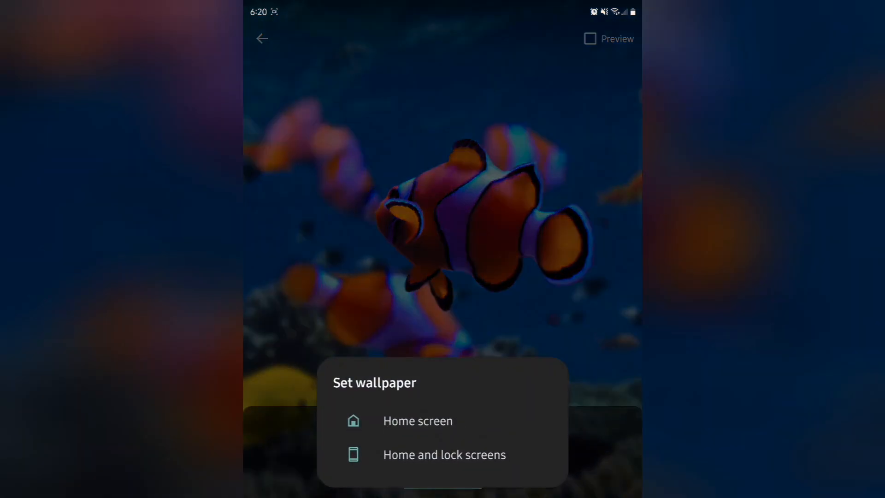
click(443, 455)
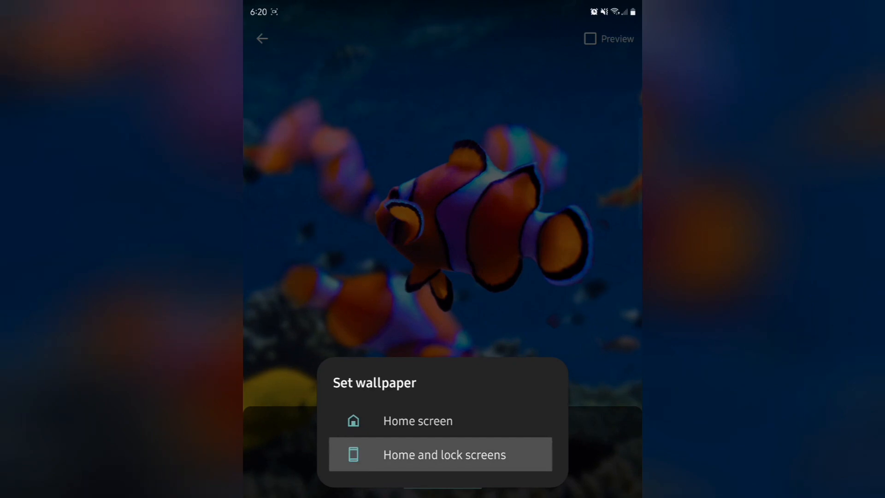
click(443, 454)
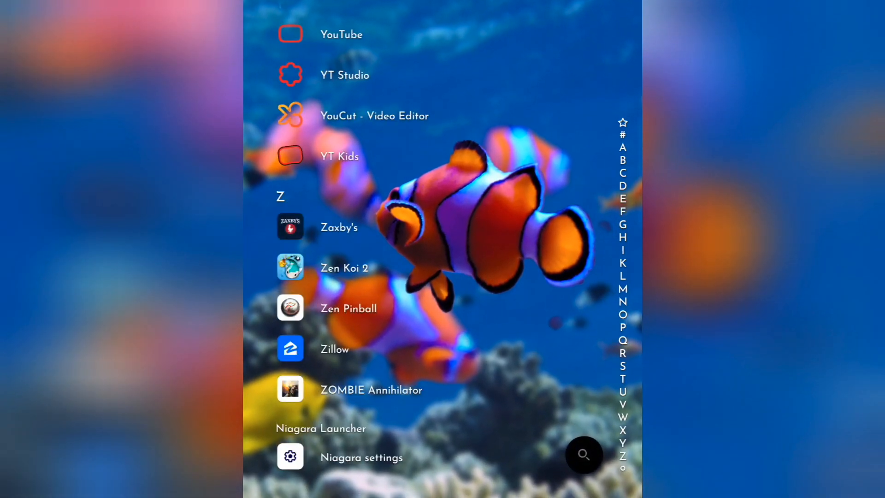
Review the Look section of Niagara settings, then bring up the Niagara widget options over the home screen
click(360, 458)
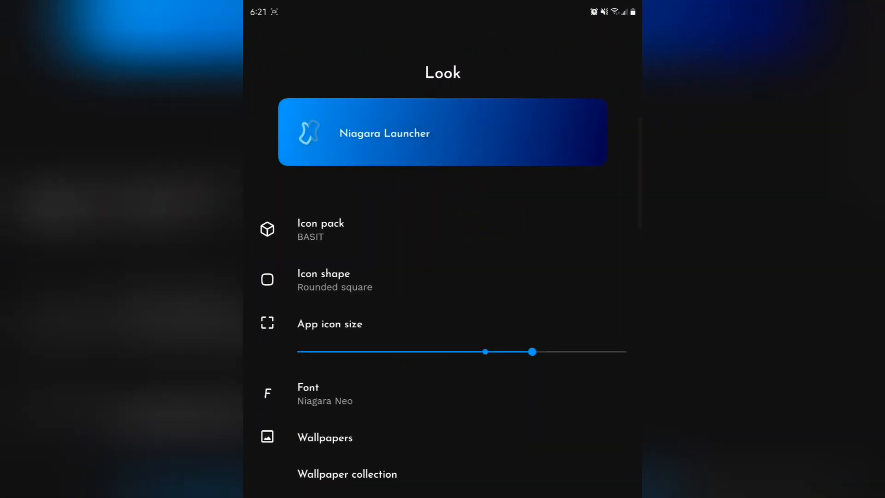
scroll(down, 3)
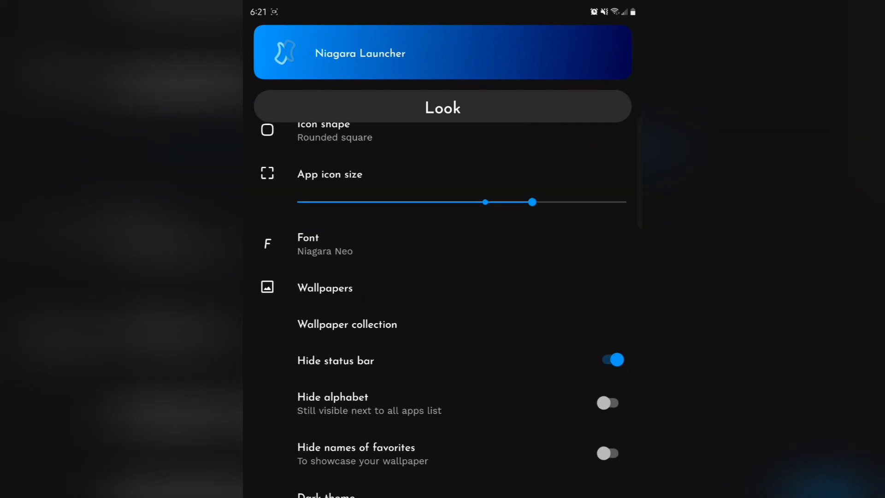
scroll(down, 3)
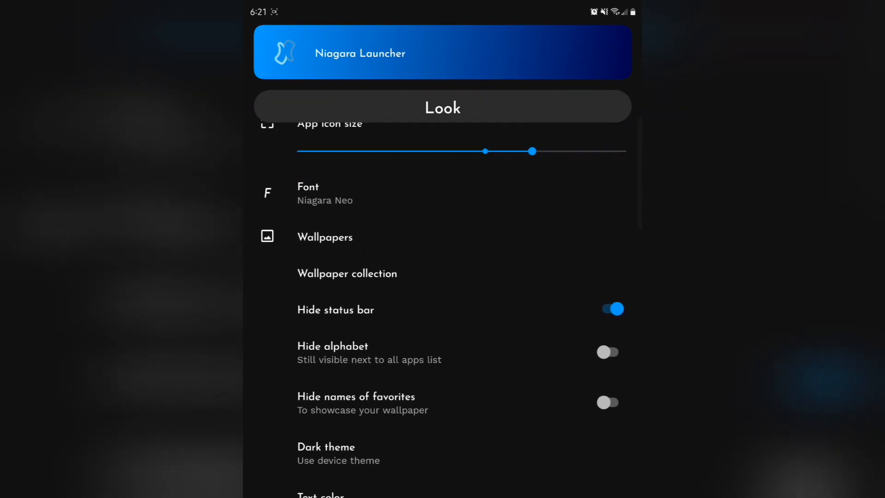
click(607, 351)
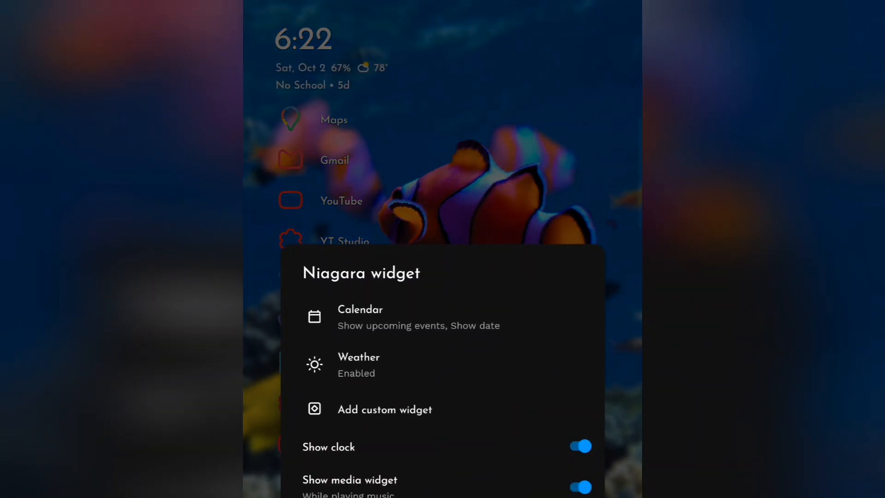
scroll(down, 3)
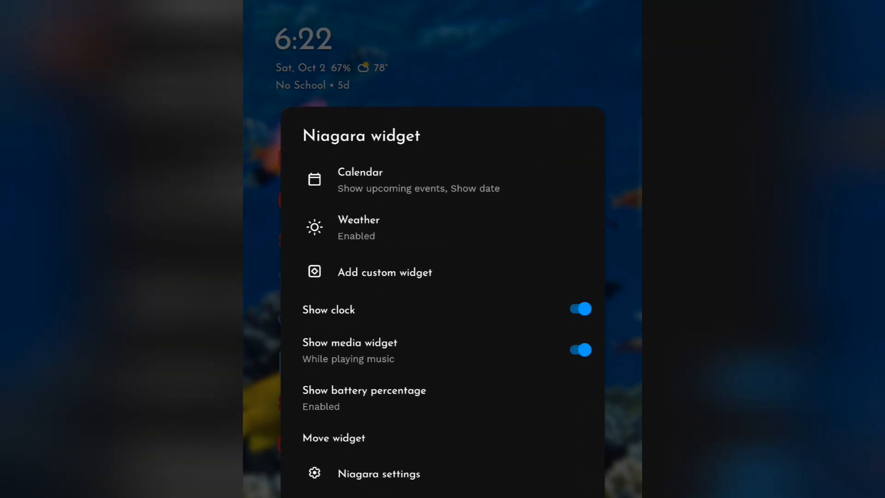